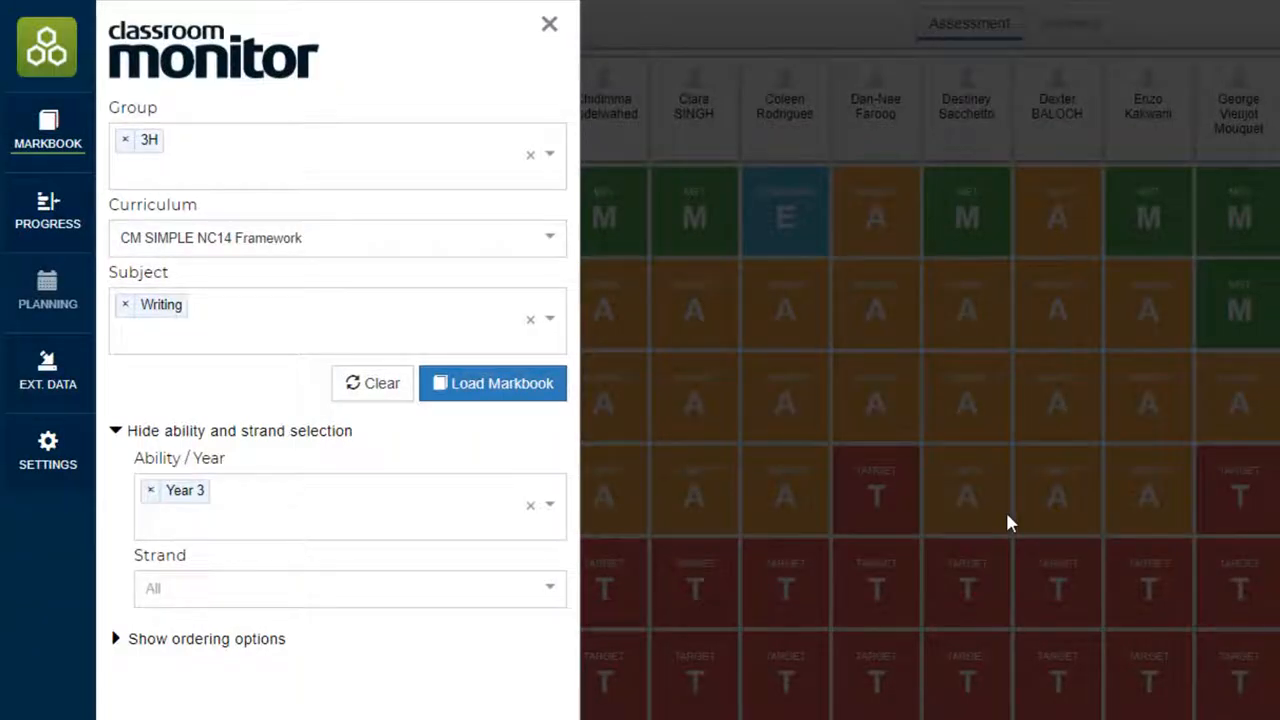
pyautogui.moveTo(688, 73)
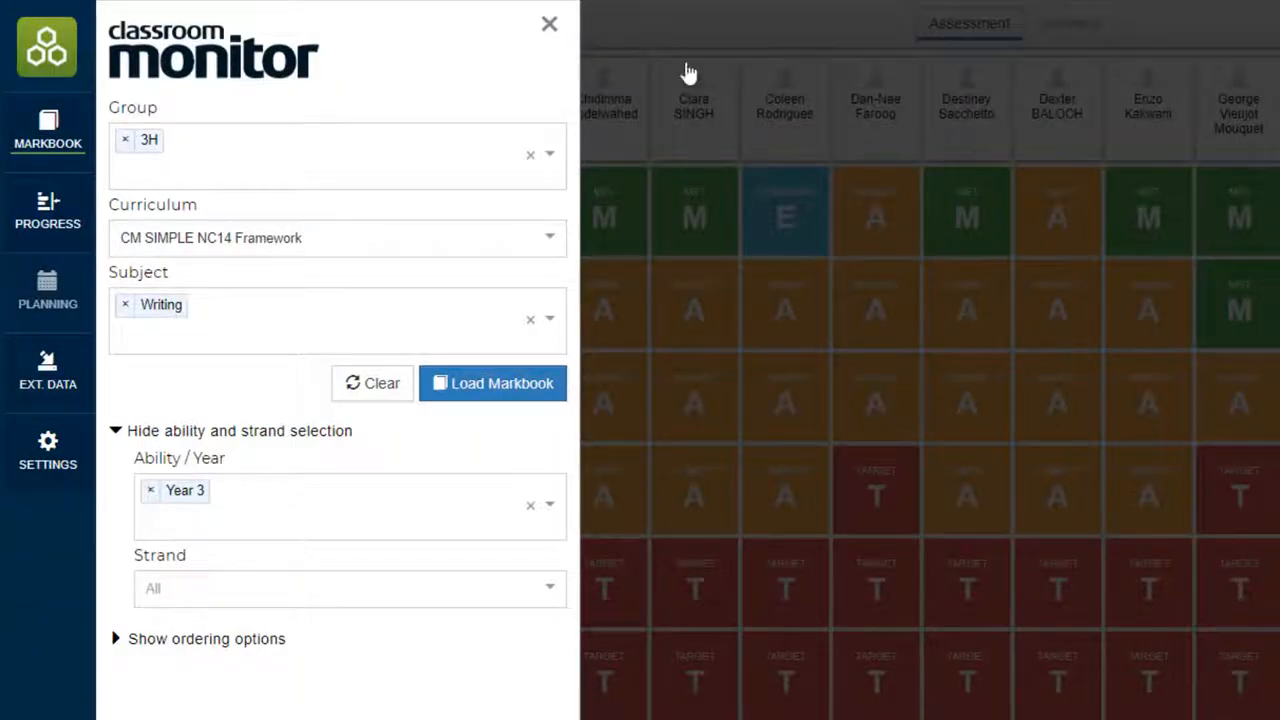
# Step: Change three pupils' 'Spell words that are often misspelt' judgements from Almost to Met
pyautogui.click(492, 383)
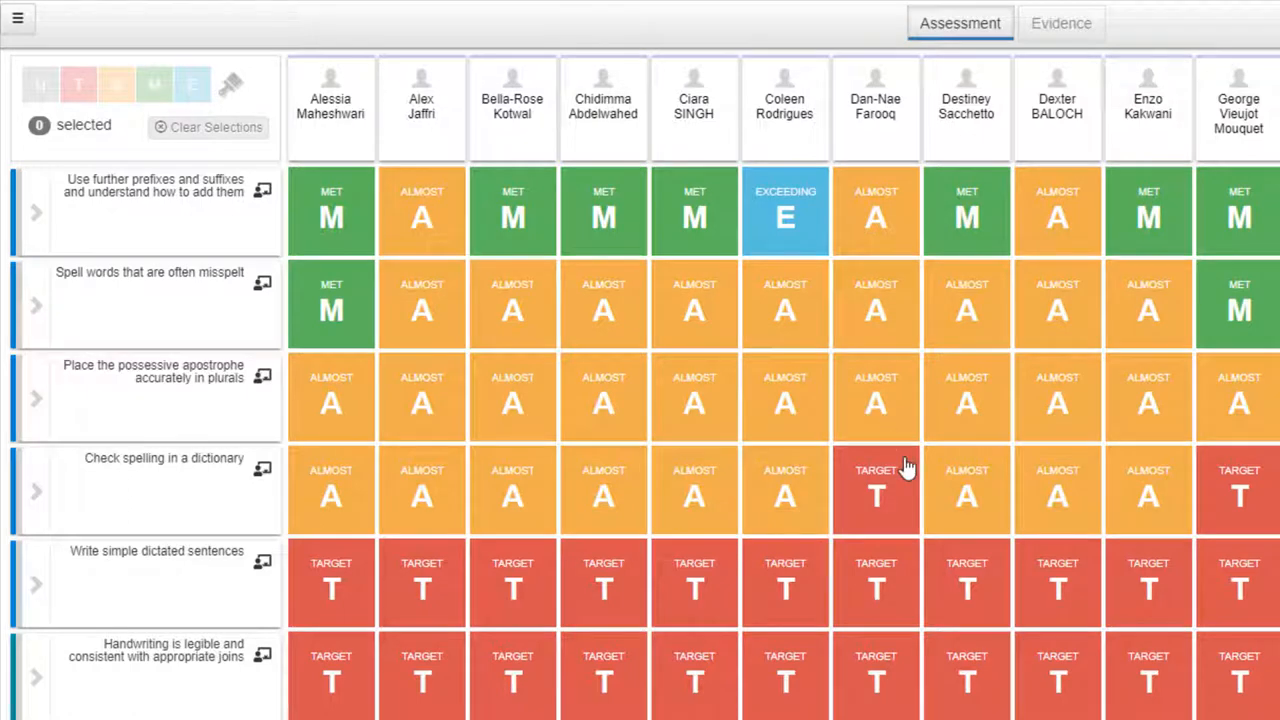
pyautogui.click(603, 305)
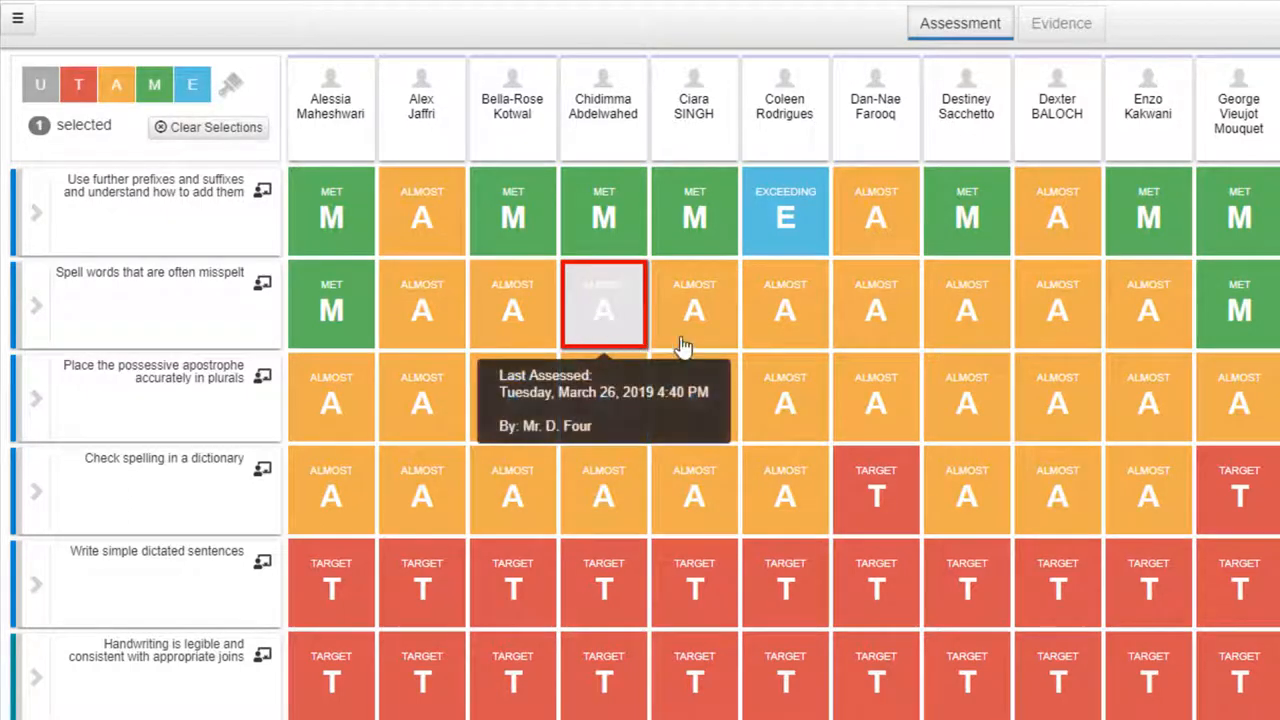
pyautogui.click(785, 310)
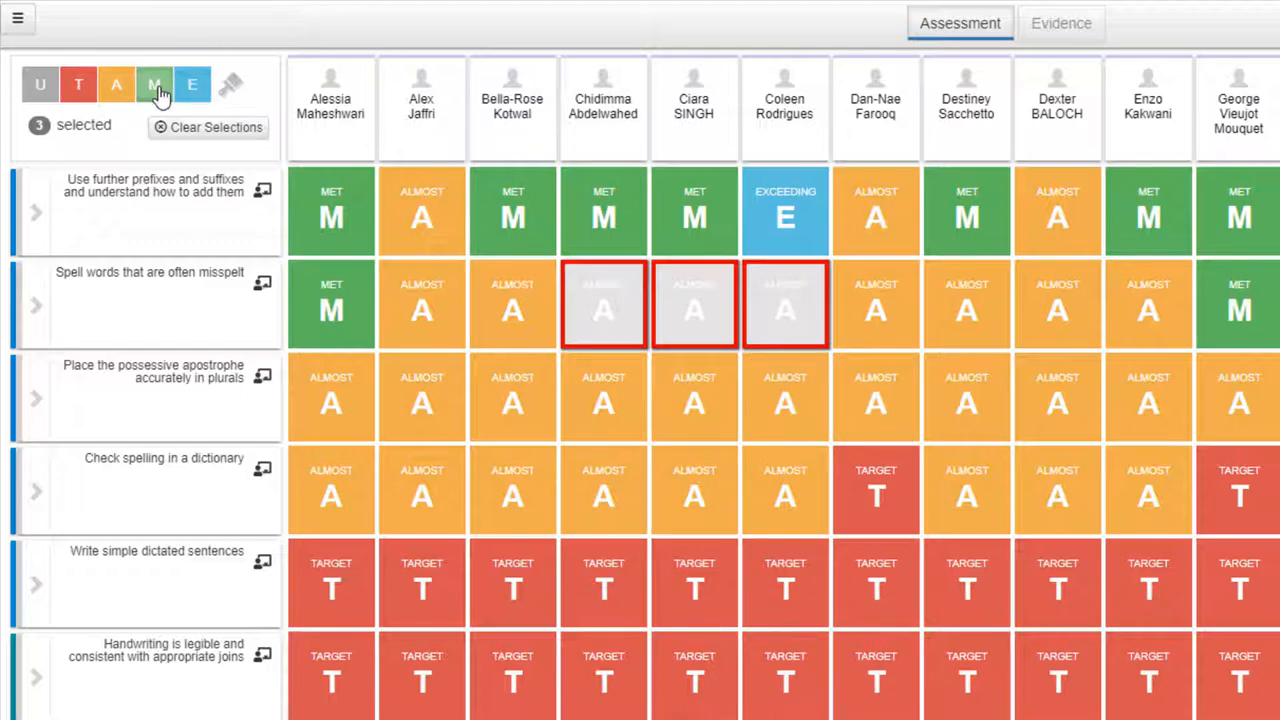
pyautogui.click(154, 84)
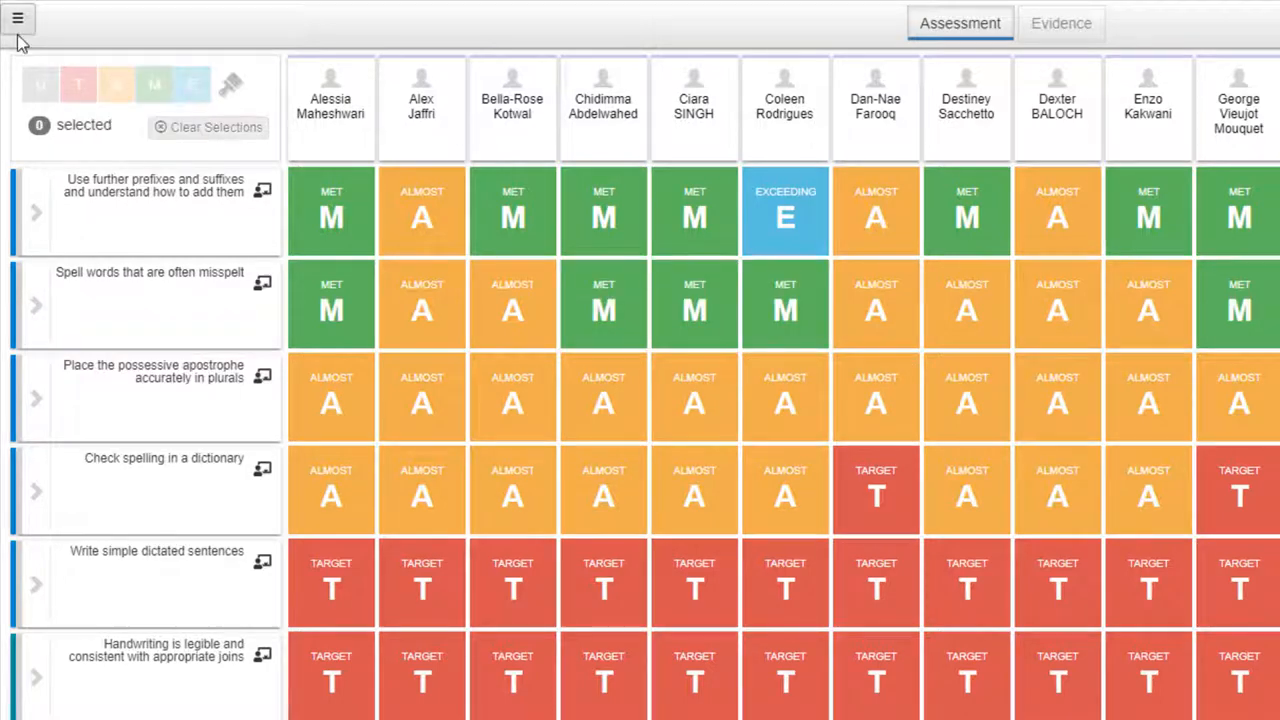
pyautogui.click(17, 18)
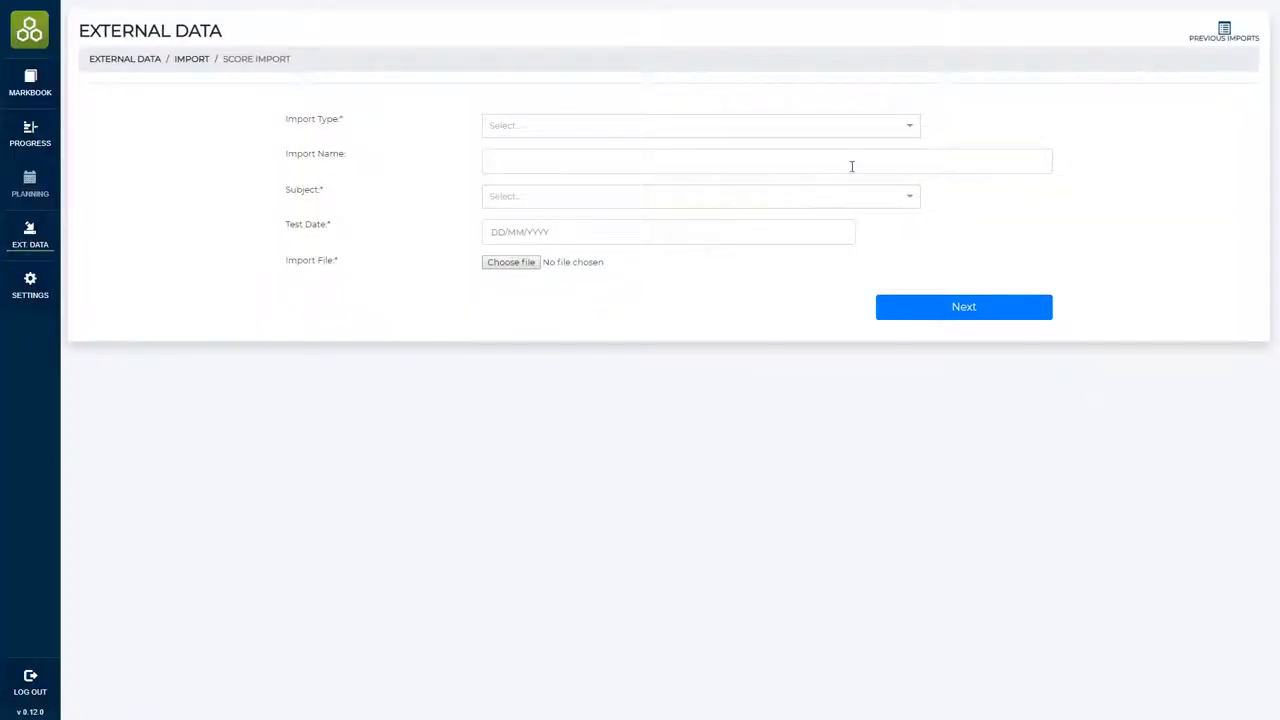
# Step: Browse the Import Type options on the Score Import form
pyautogui.click(700, 125)
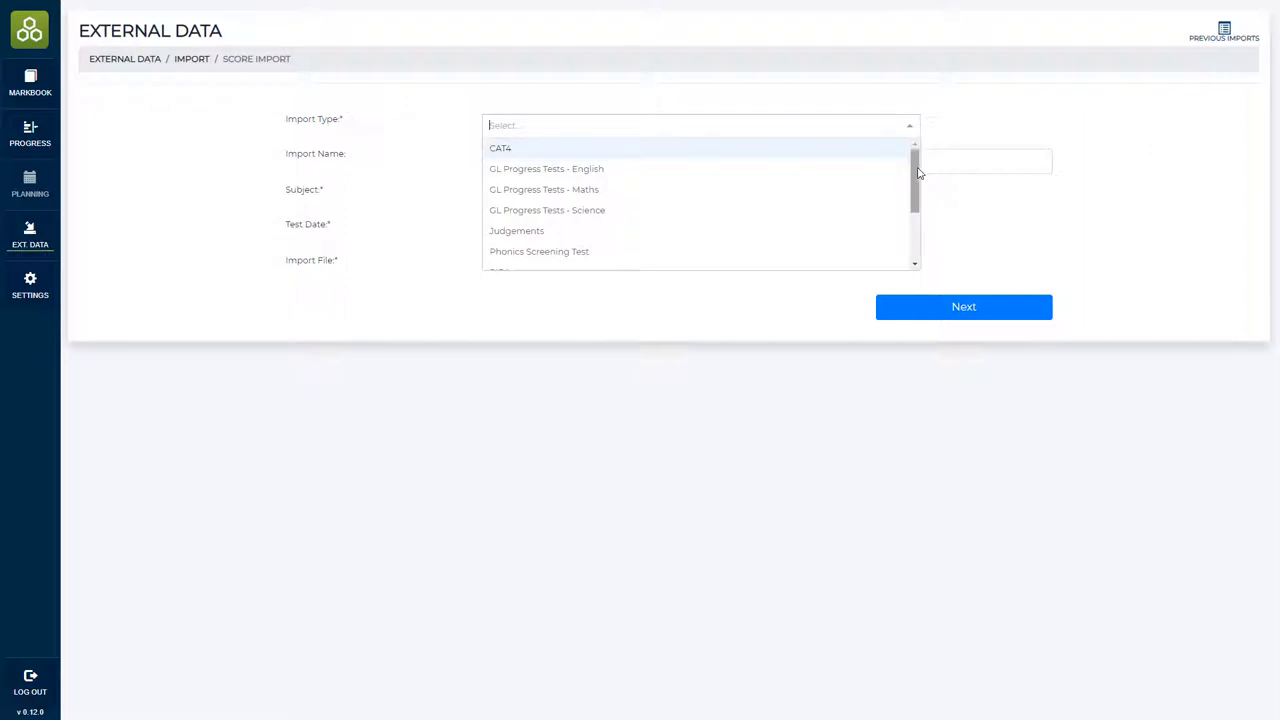
pyautogui.scroll(-3)
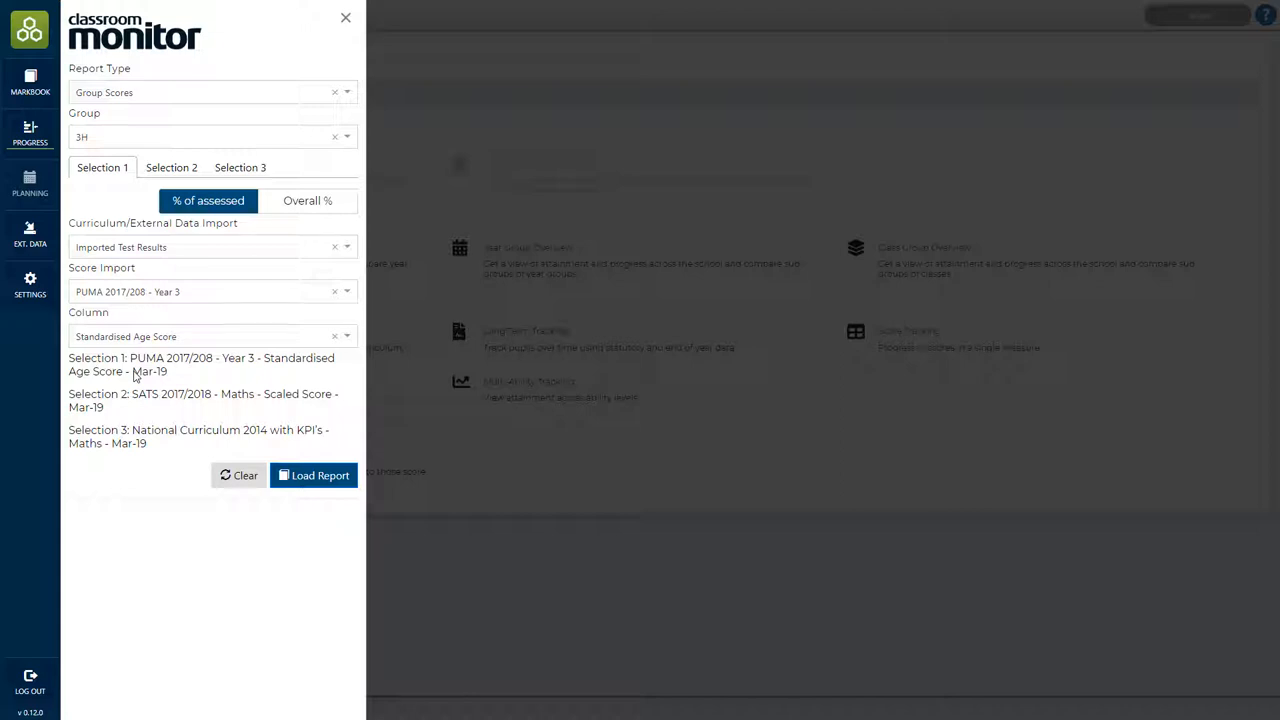
pyautogui.moveTo(142, 413)
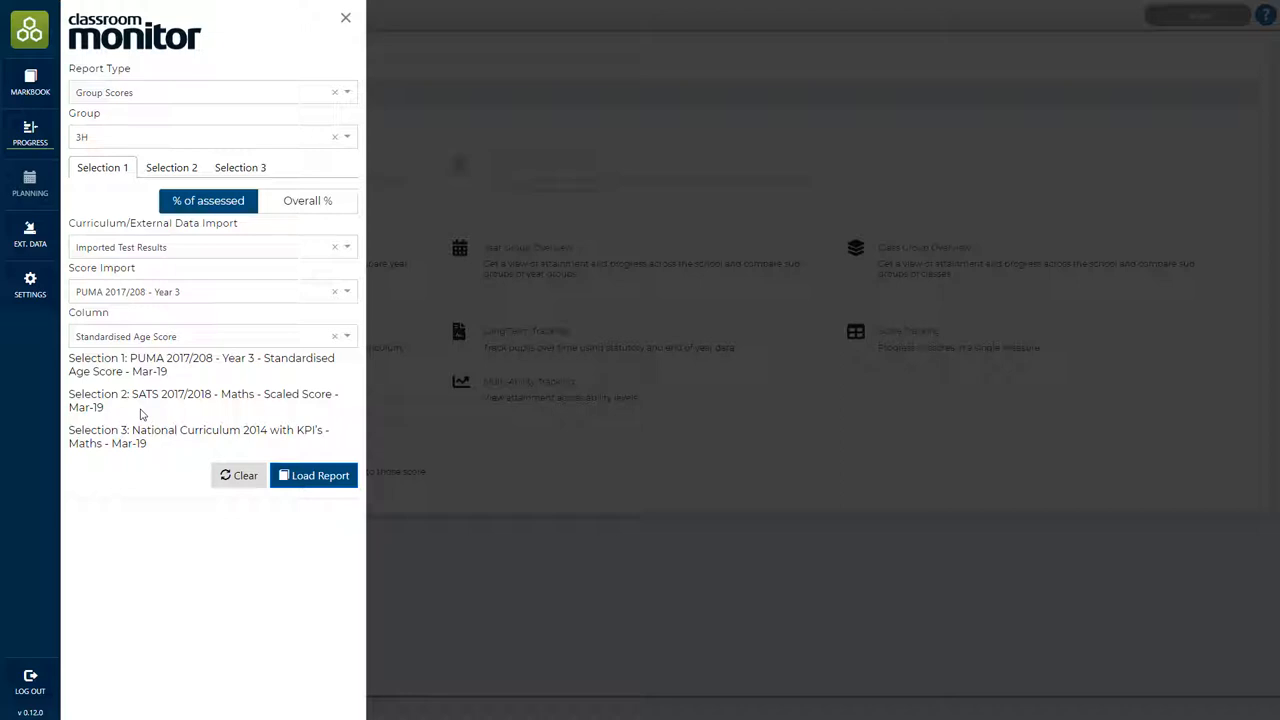
# Step: Load the 3H Group Scores report with three selections and switch to Judgements
pyautogui.click(314, 475)
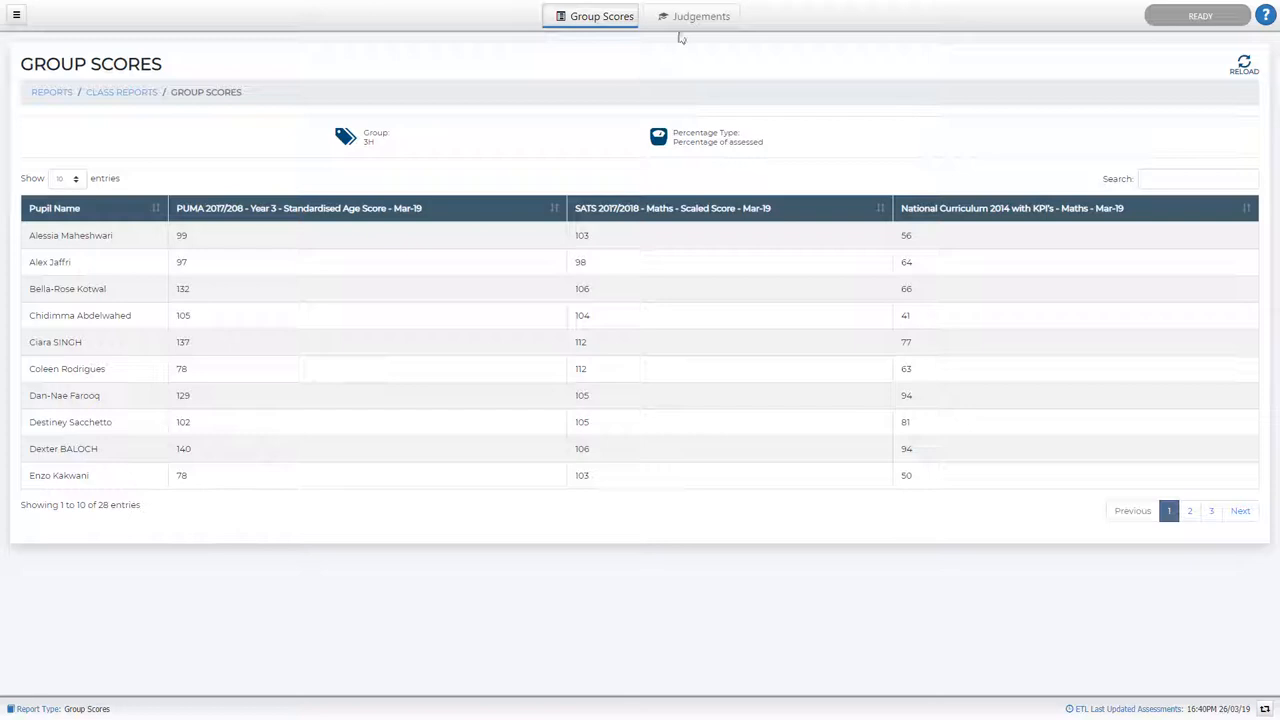
pyautogui.click(694, 16)
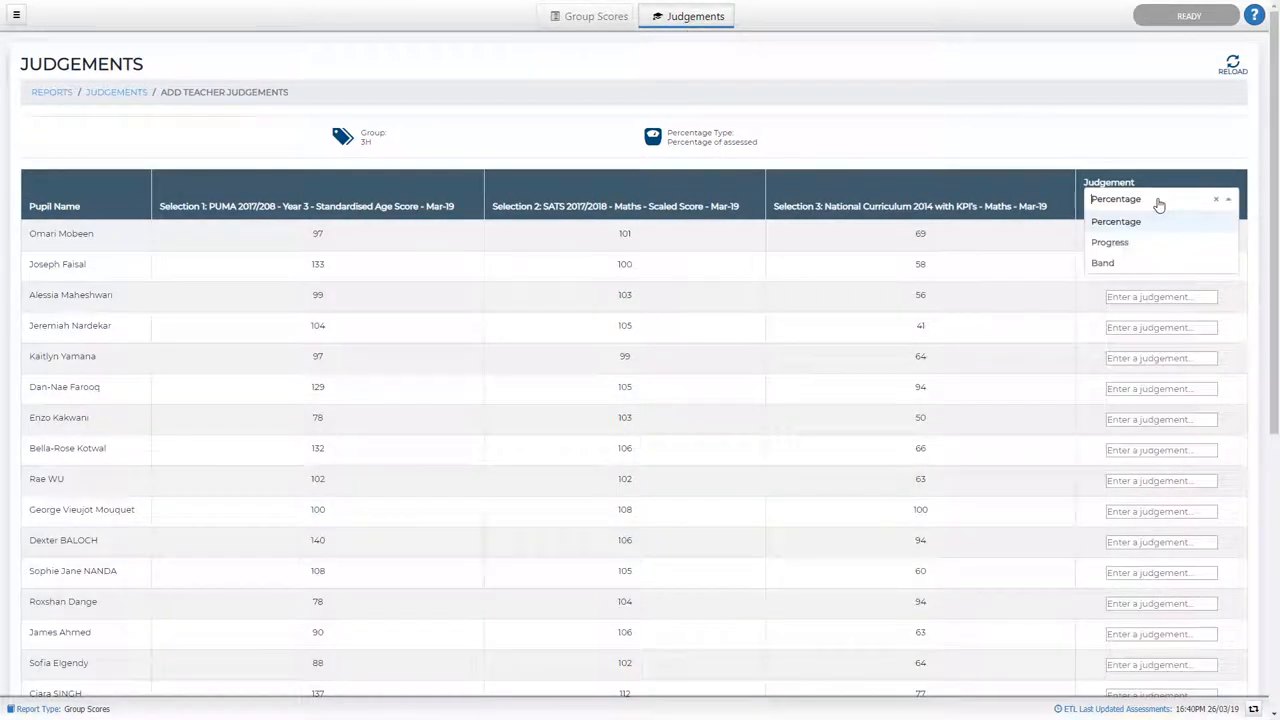
# Step: Set the judgement type to Progress and mark pupils On Track, Above or Below
pyautogui.click(1110, 242)
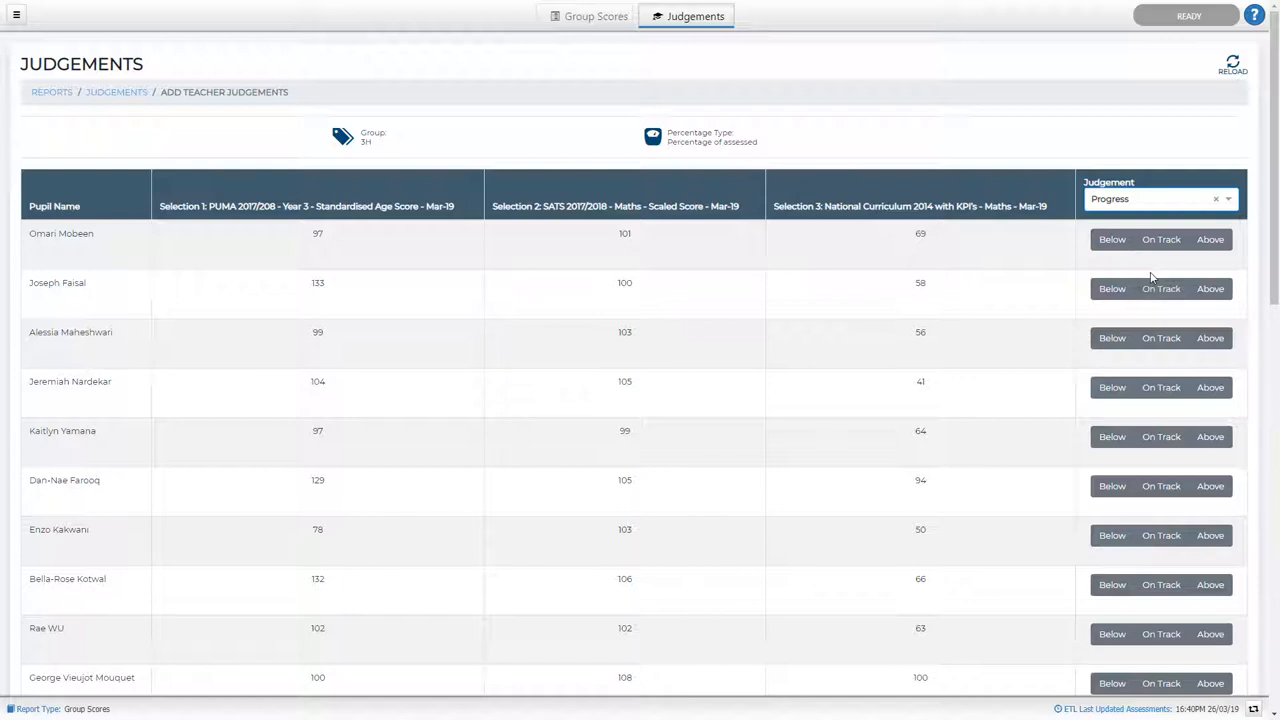
pyautogui.click(1161, 239)
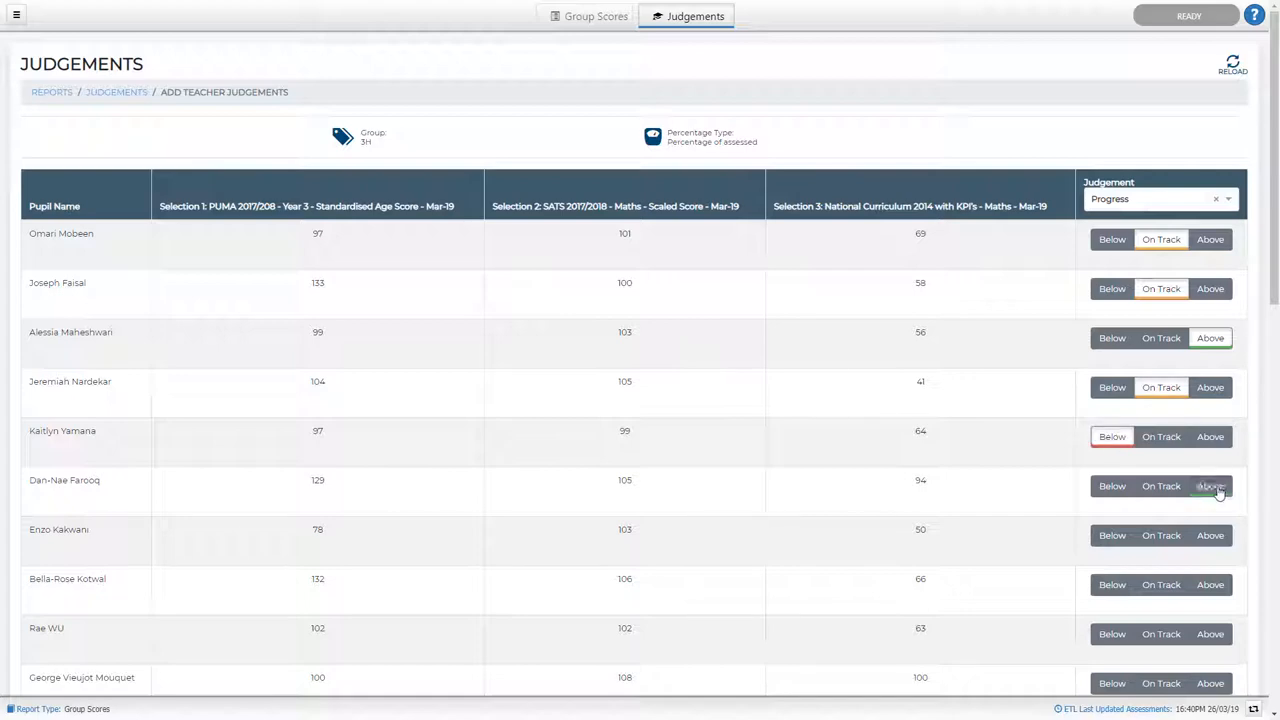
pyautogui.scroll(-3)
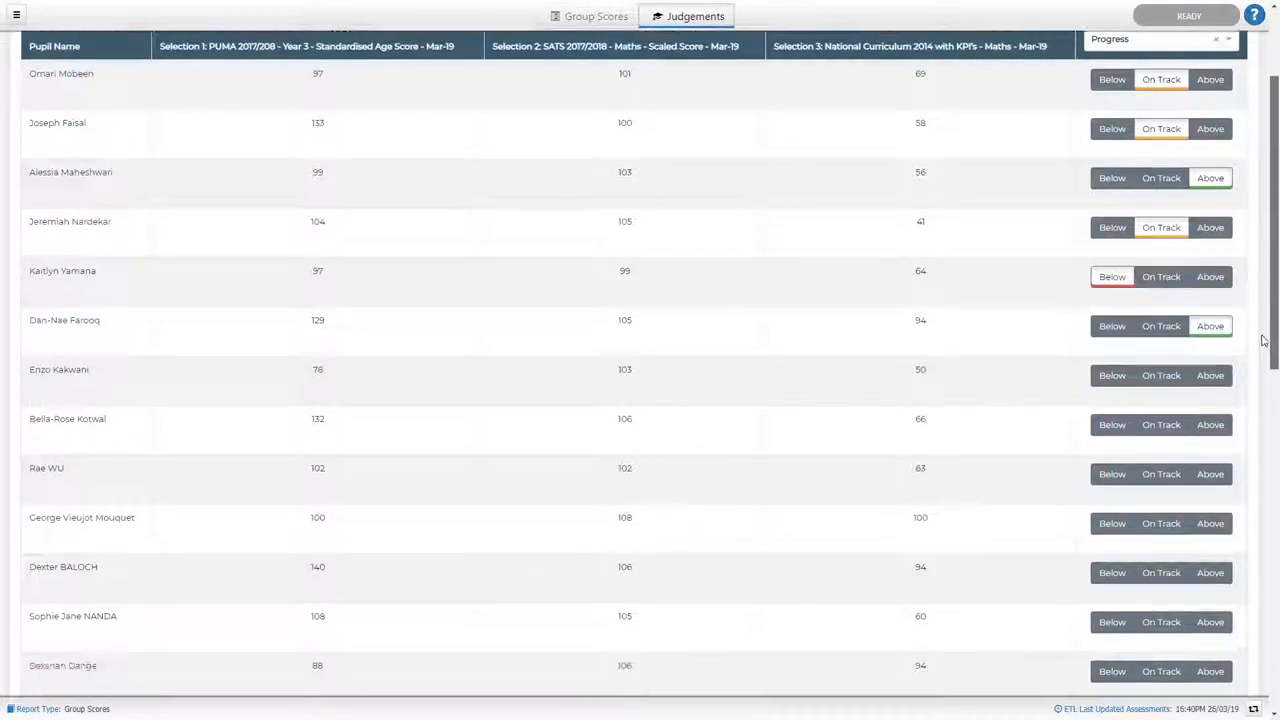
pyautogui.scroll(-3)
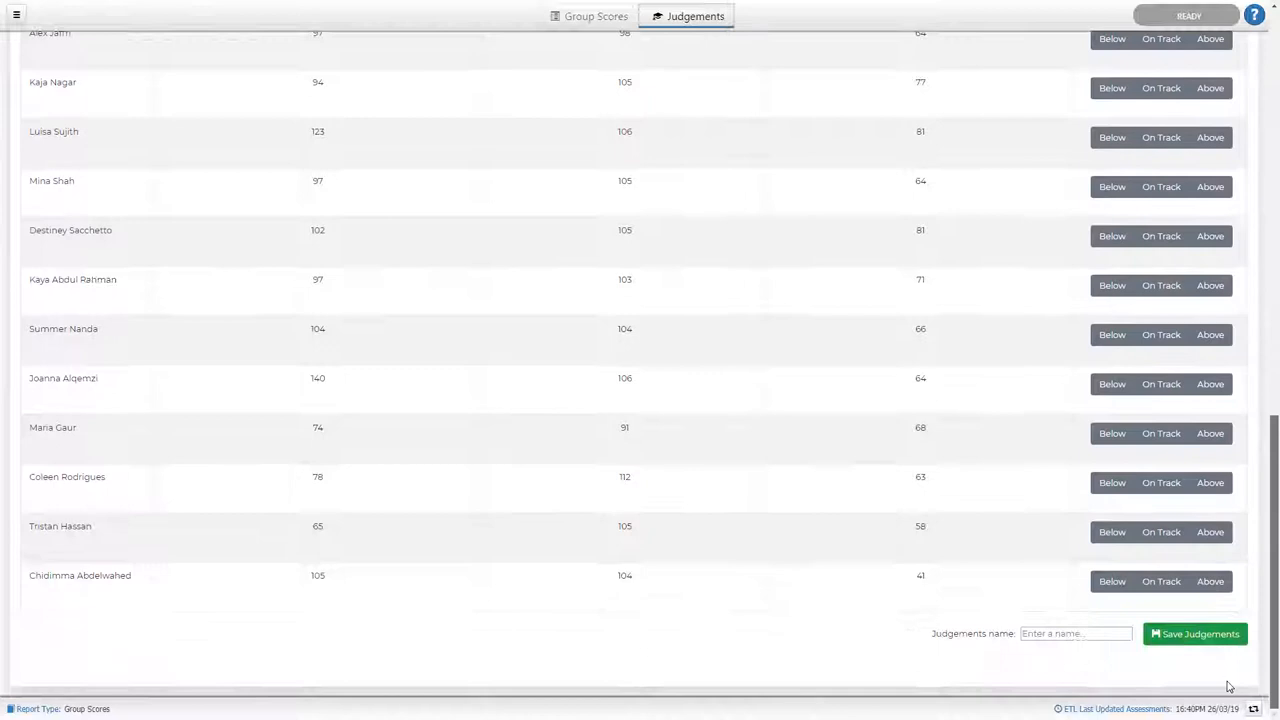